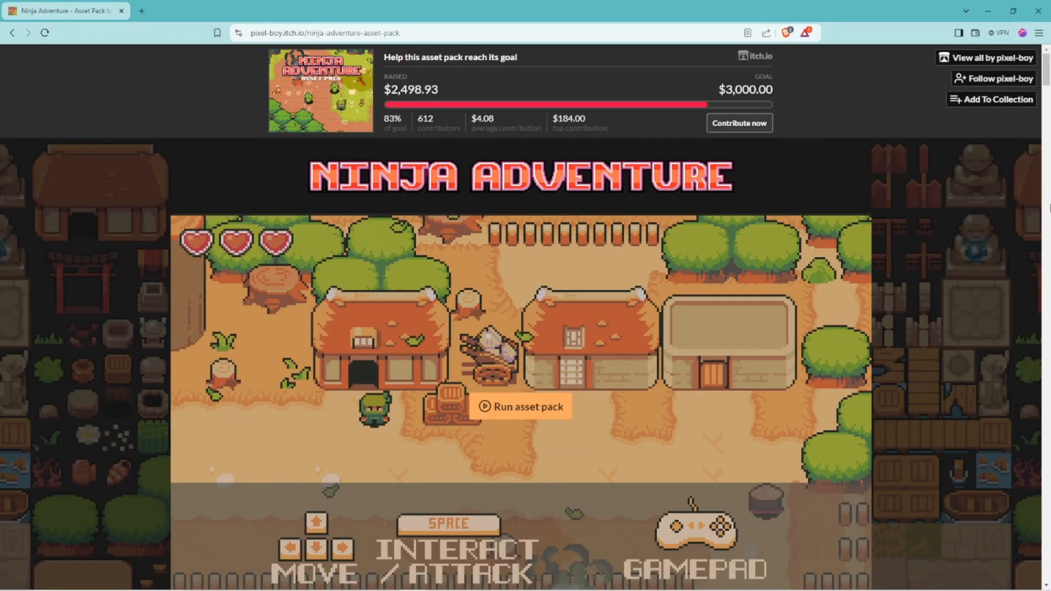
Step: Add the move_up/down/left/right actions in the Input Map, binding W, S and A and starting move_right
scroll(down, 3)
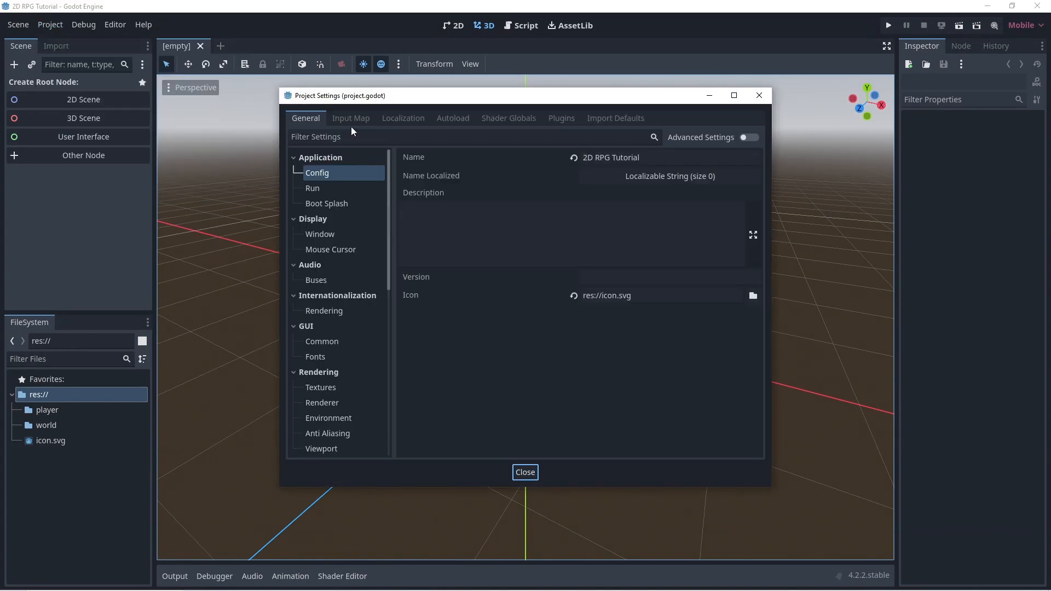
click(350, 118)
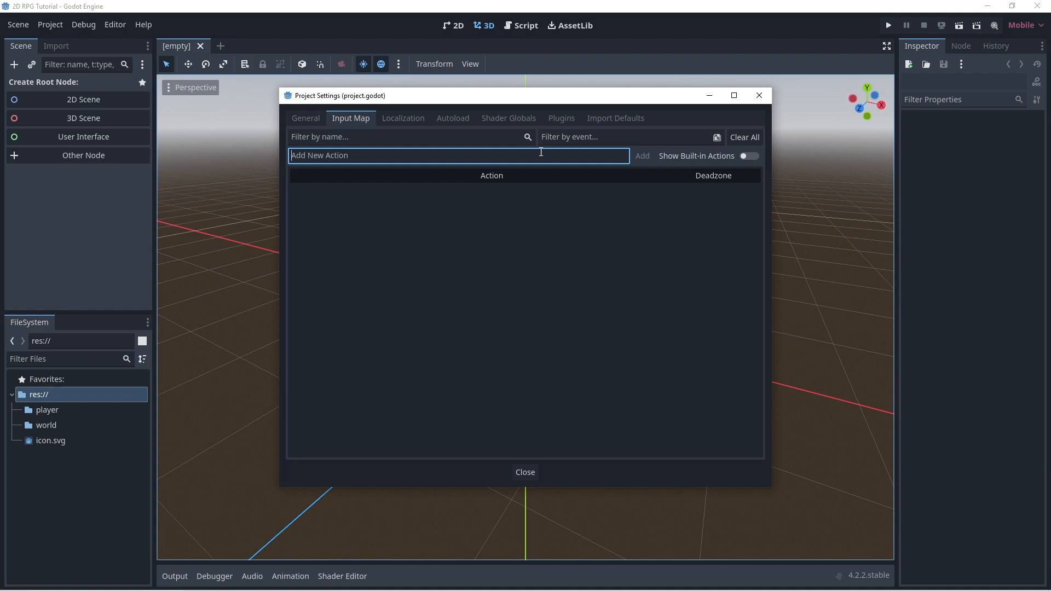
text(mo)
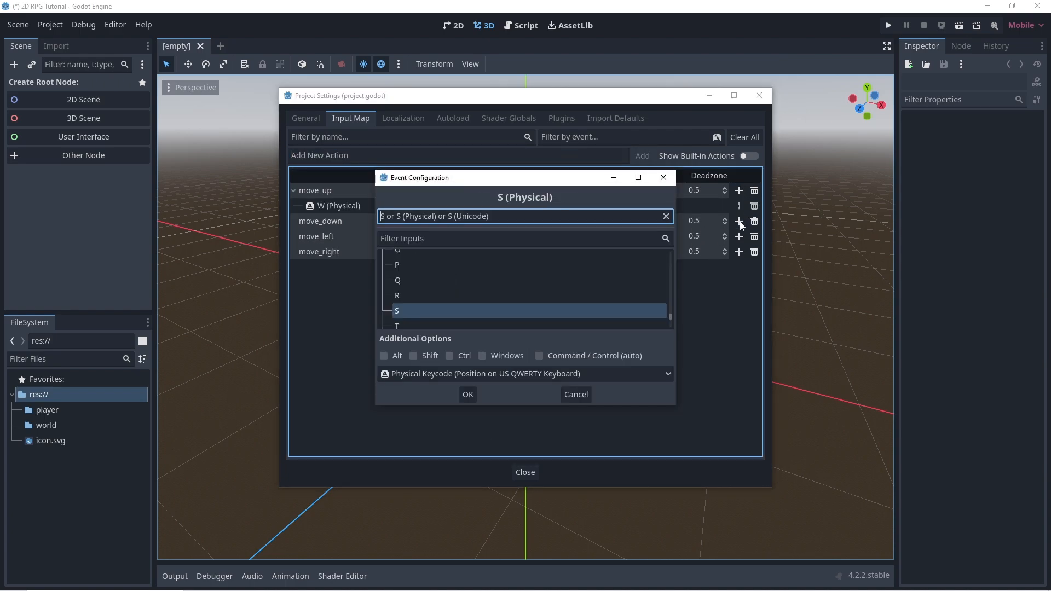
click(468, 394)
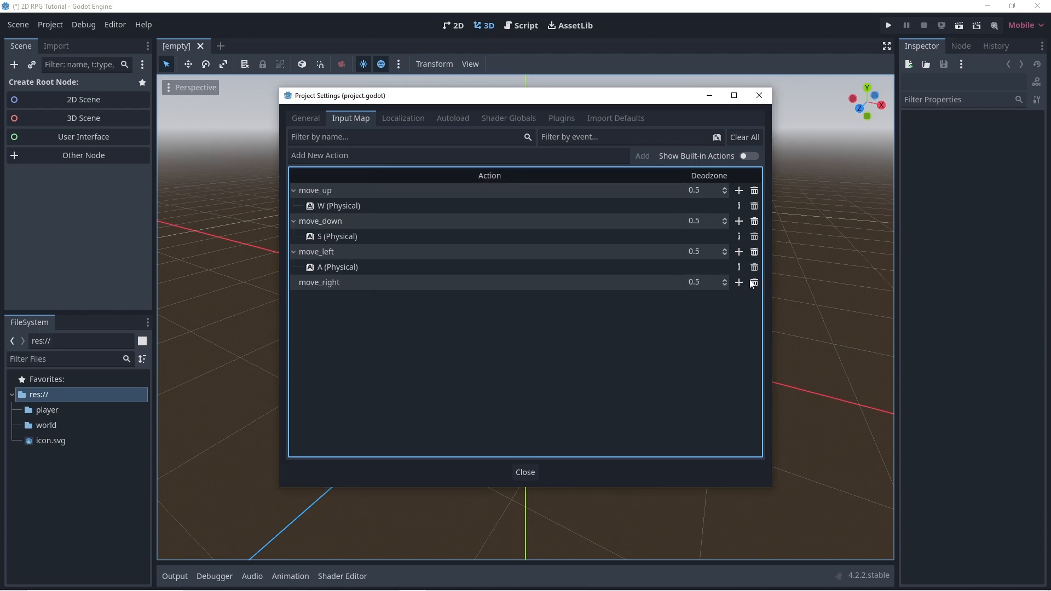
click(525, 472)
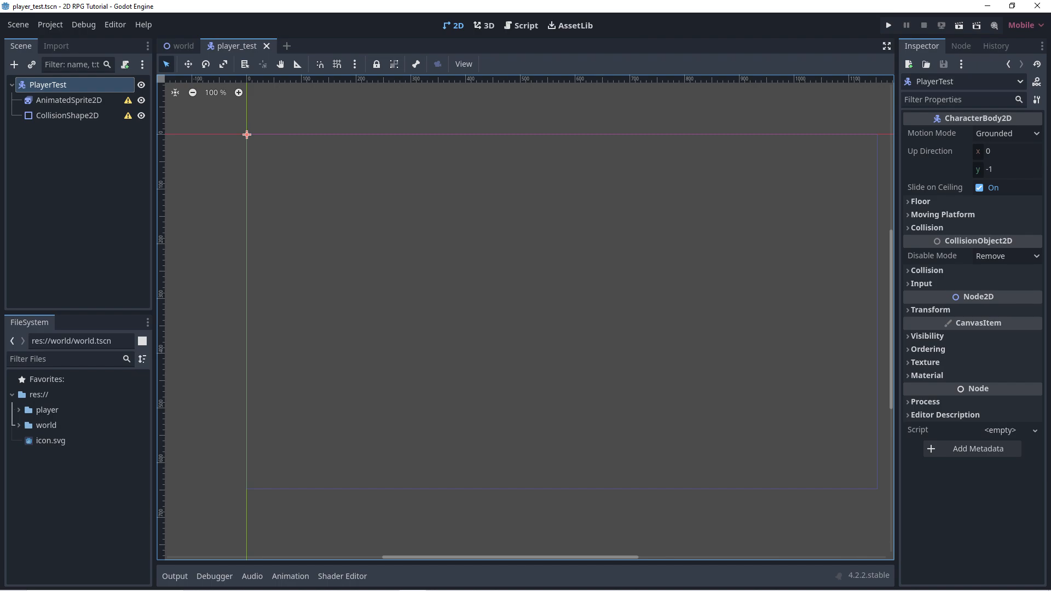
mouse_move(792, 196)
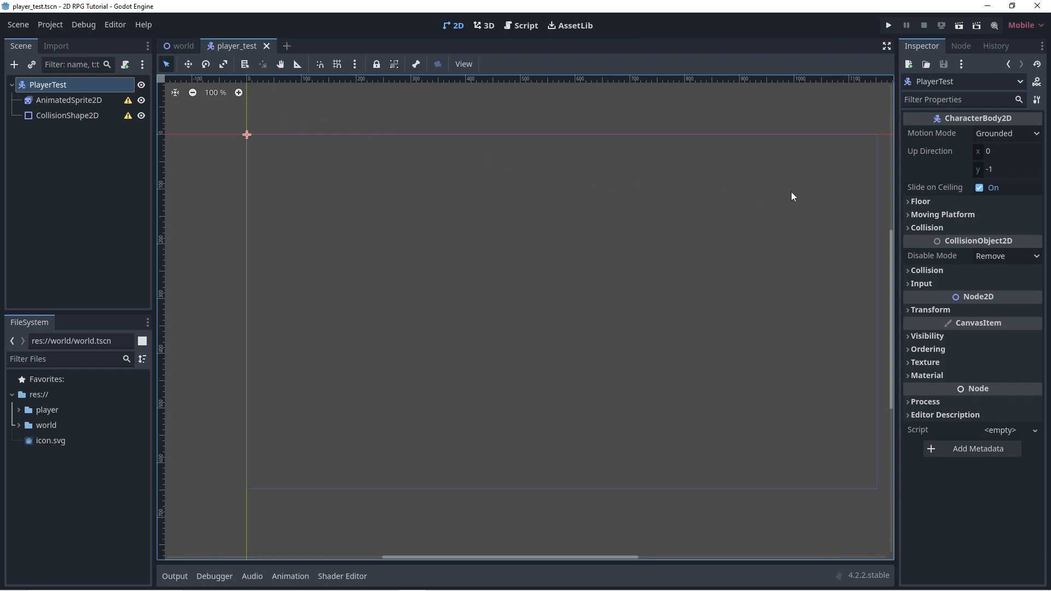
Step: Set the PlayerTest character body's Motion Mode to Floating
click(1006, 132)
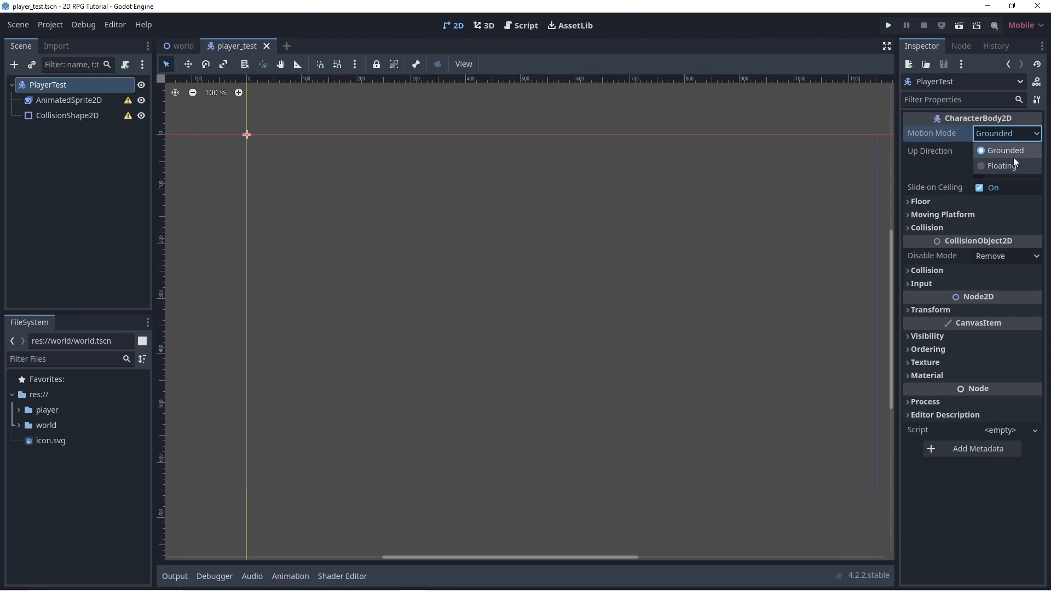
click(1002, 166)
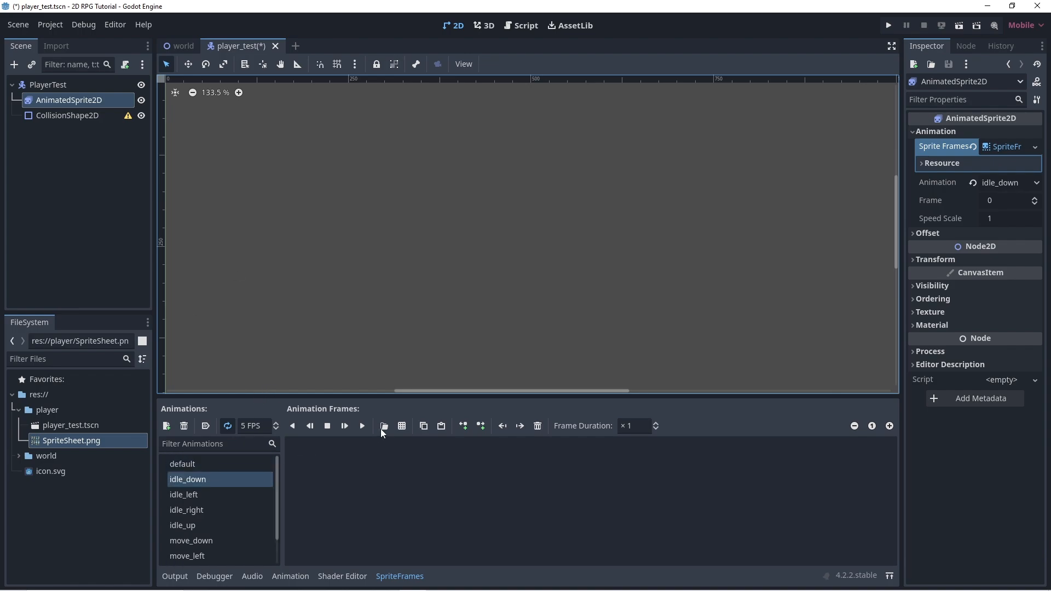
Step: Load player/SpriteSheet.png as the sprite-sheet frame source and enlarge its preview
click(383, 426)
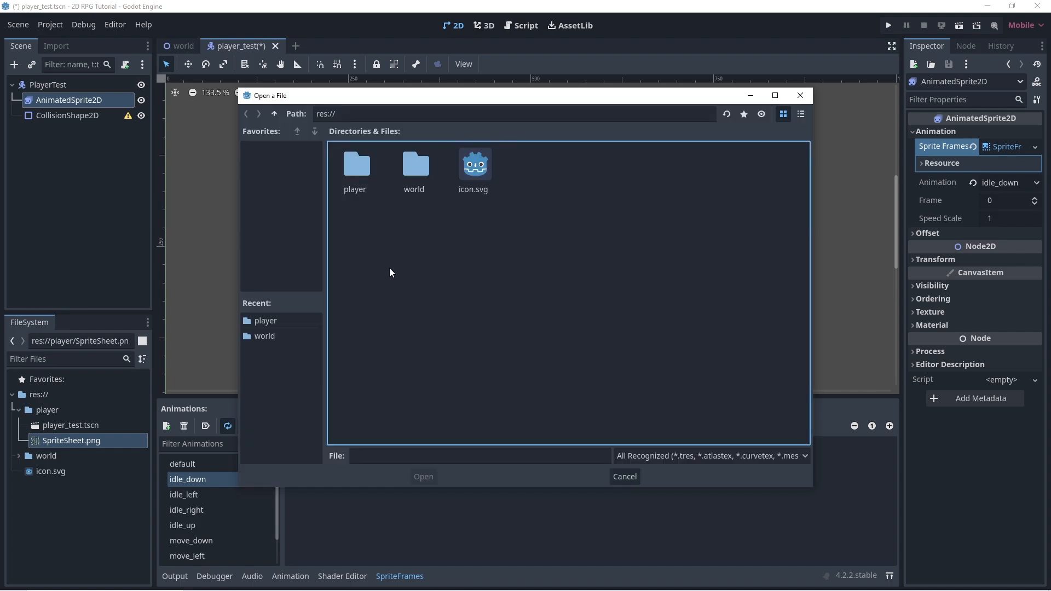
double_click(355, 168)
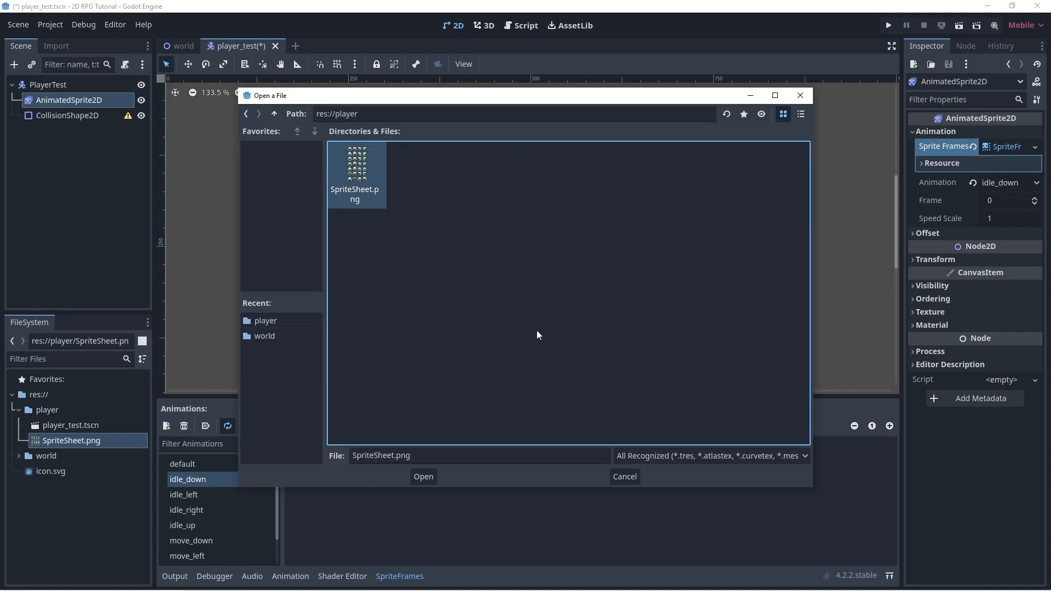
click(422, 476)
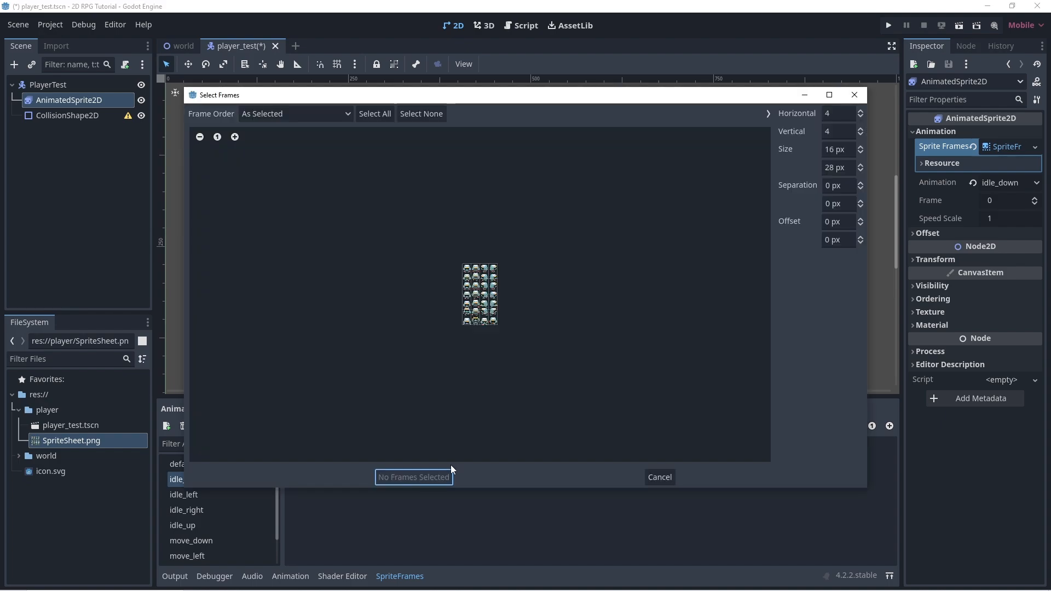
click(234, 137)
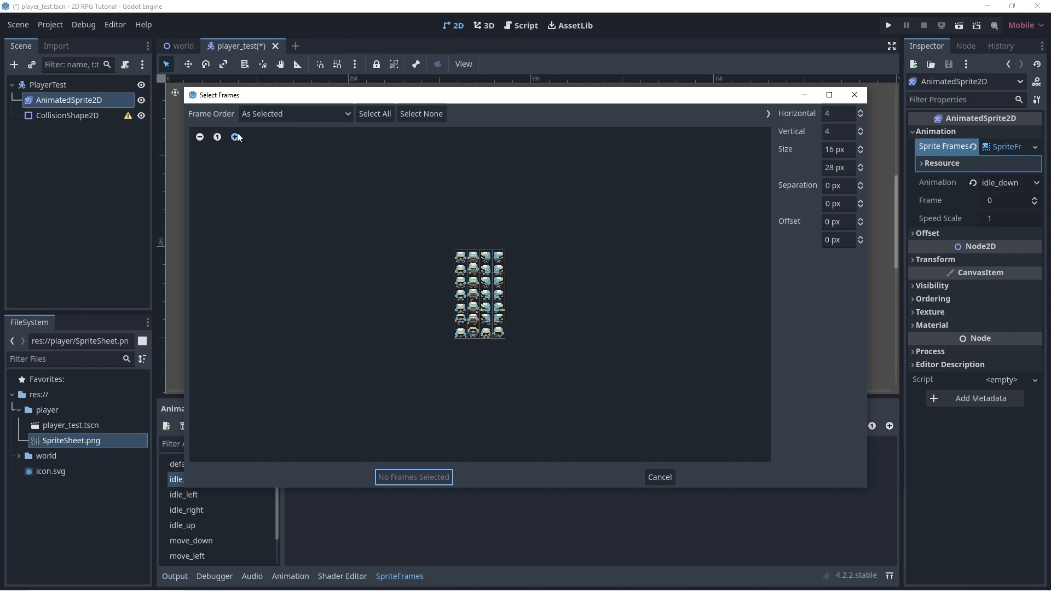
click(234, 136)
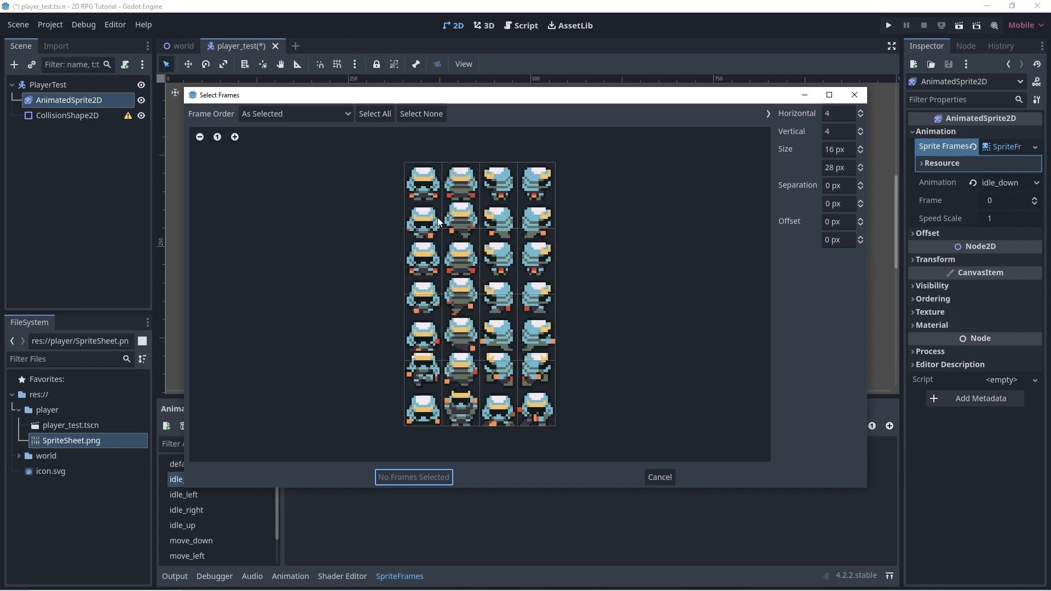
mouse_move(428, 311)
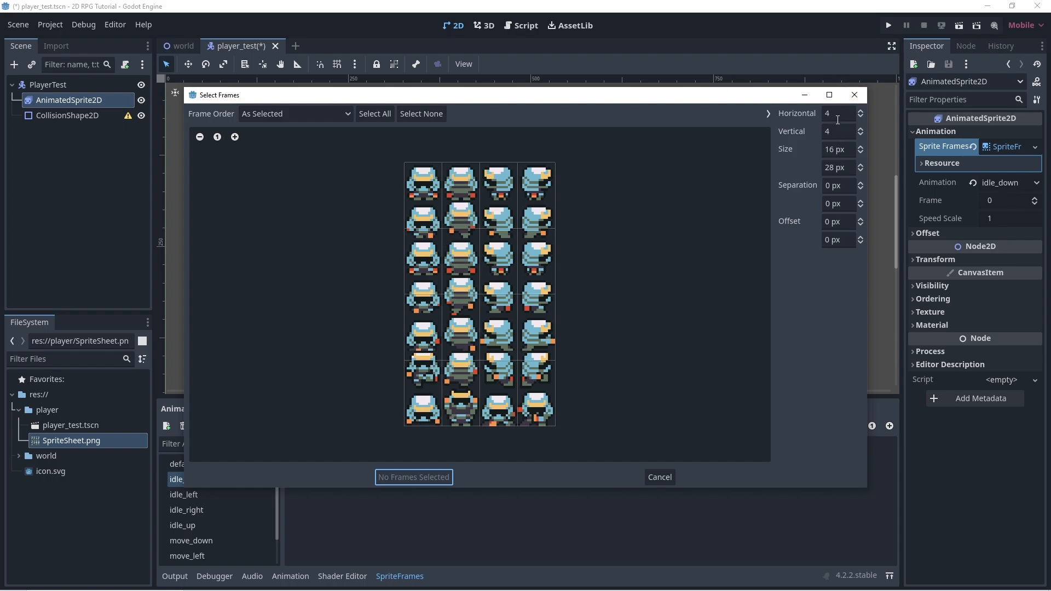
Step: Slice the sheet into 7 vertical rows and add the first down-facing frame to idle_down
click(838, 131)
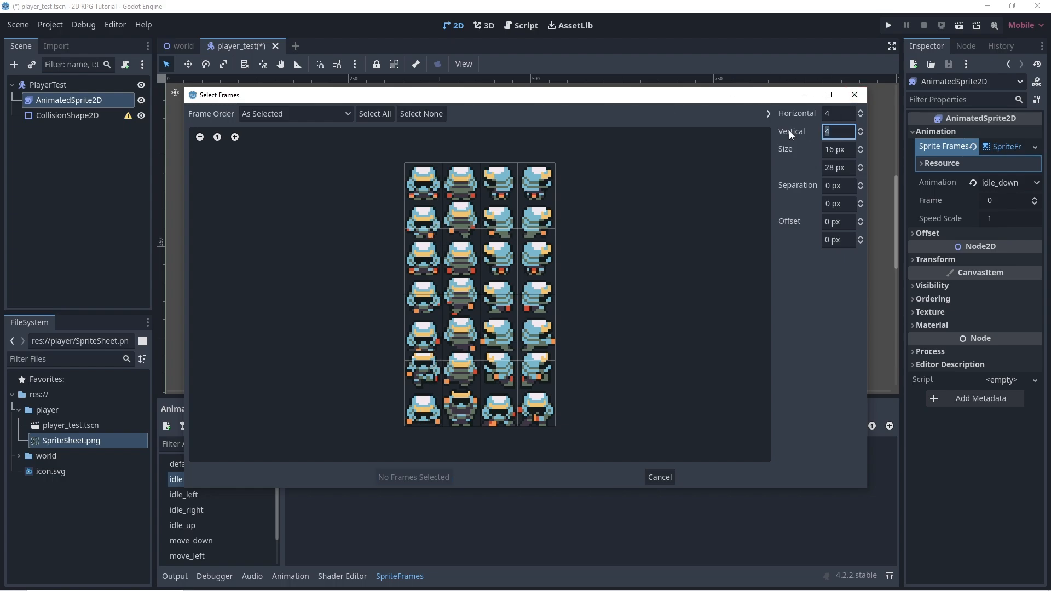
text(7)
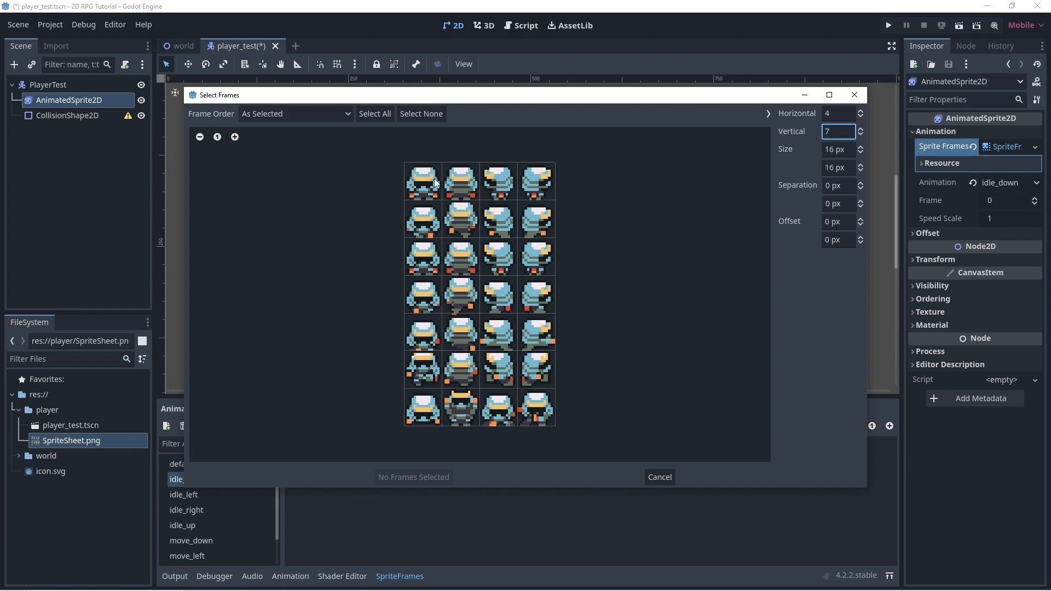
click(423, 180)
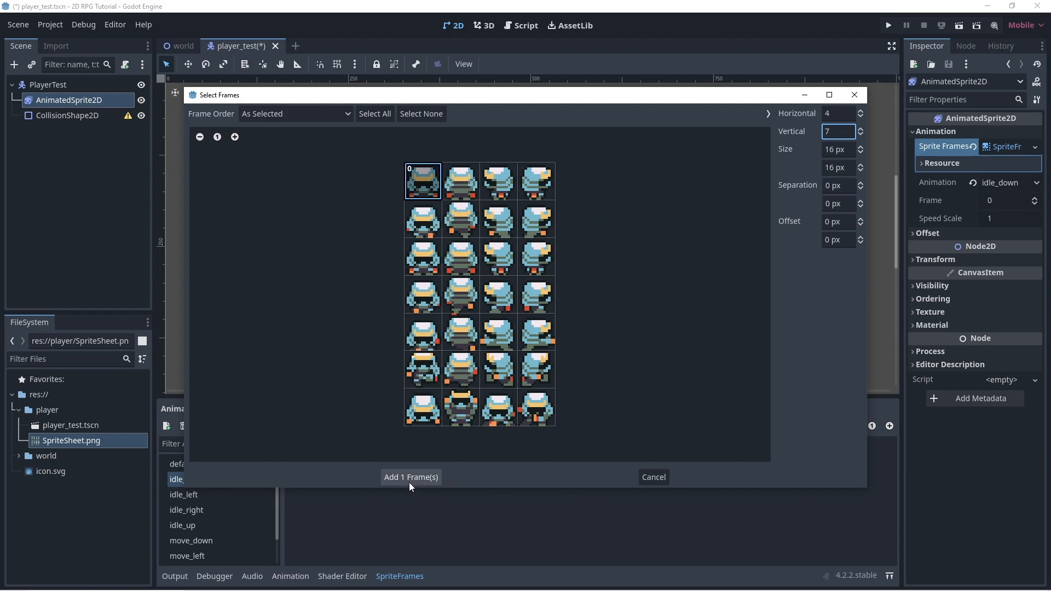
click(411, 477)
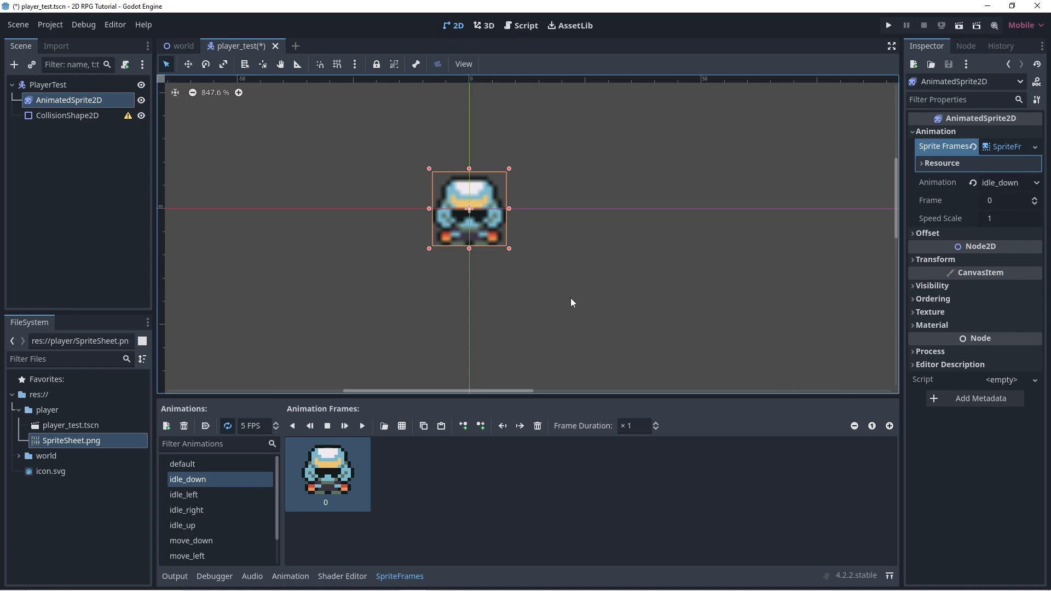
Step: Set the project's Default Texture Filter to Nearest under Rendering > Textures and close settings
click(49, 25)
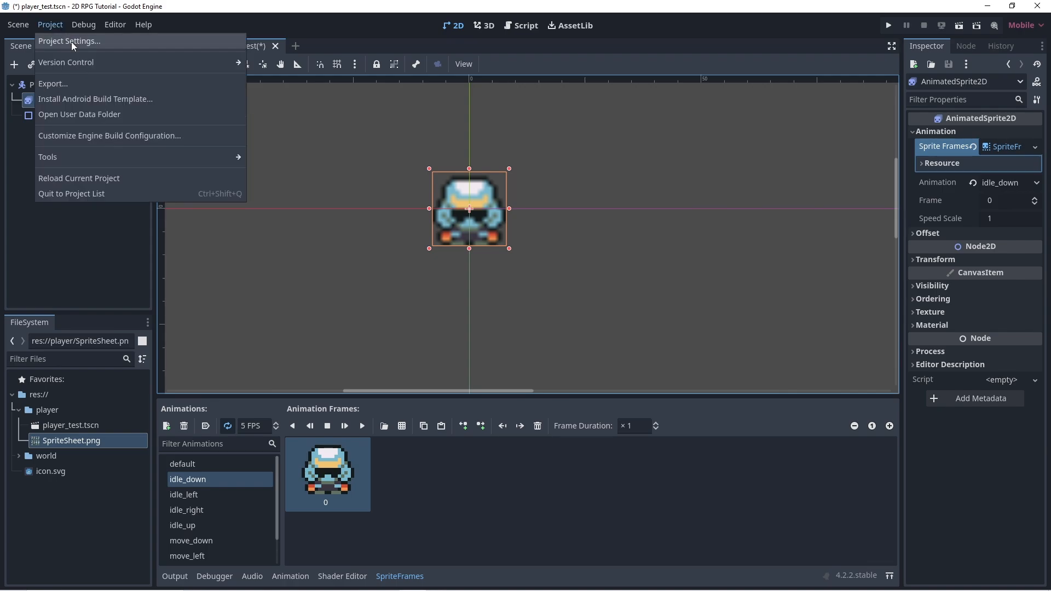
click(68, 41)
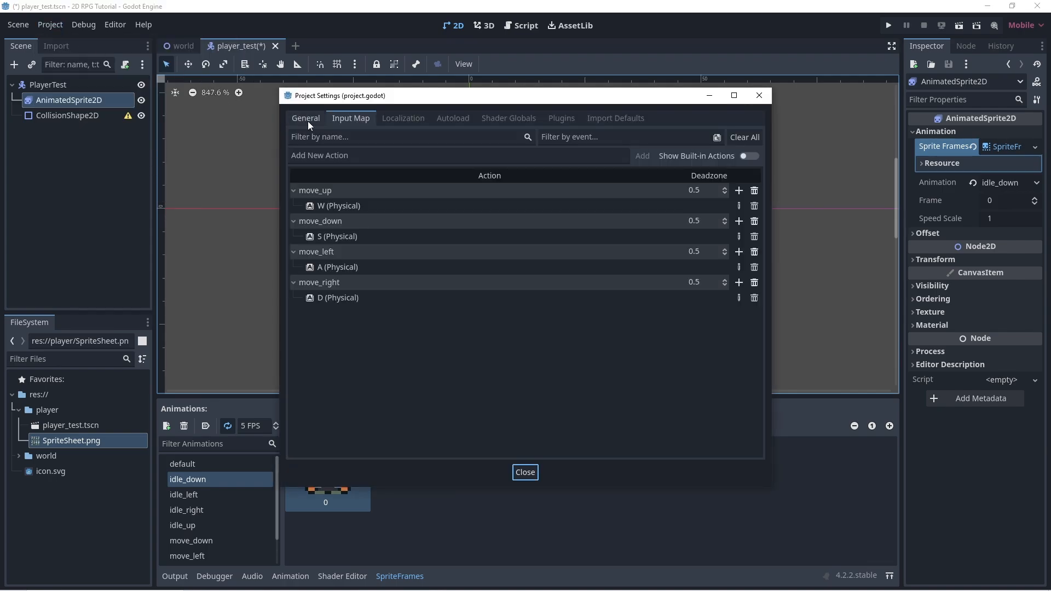
click(305, 119)
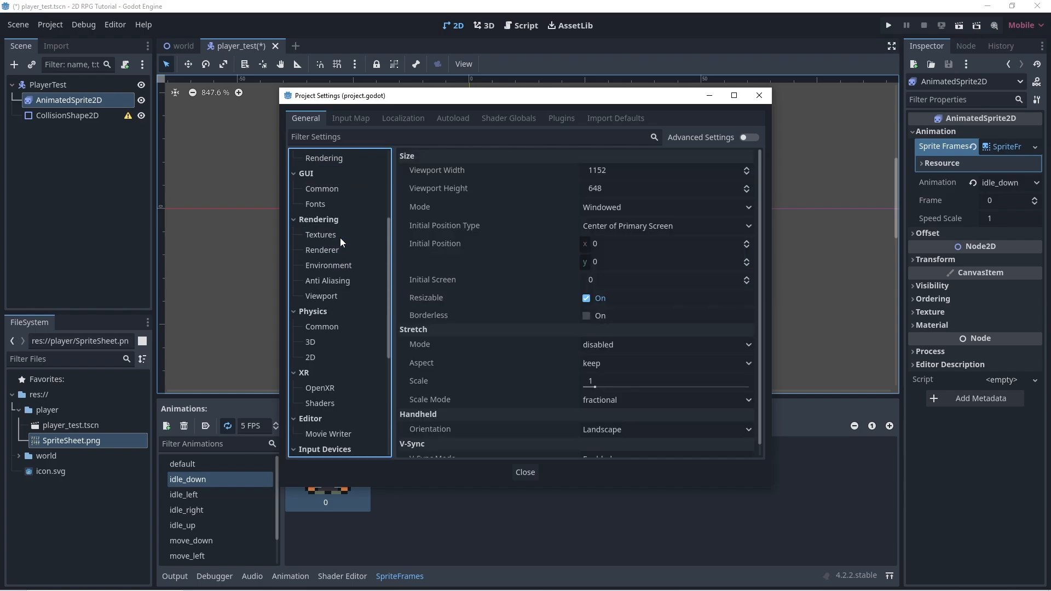
click(324, 277)
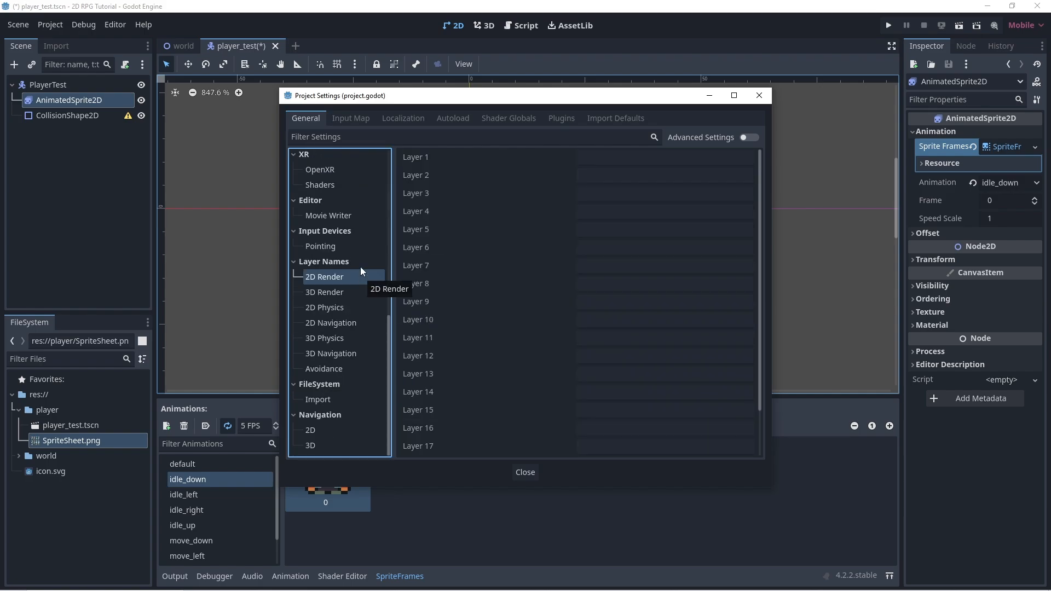
click(320, 283)
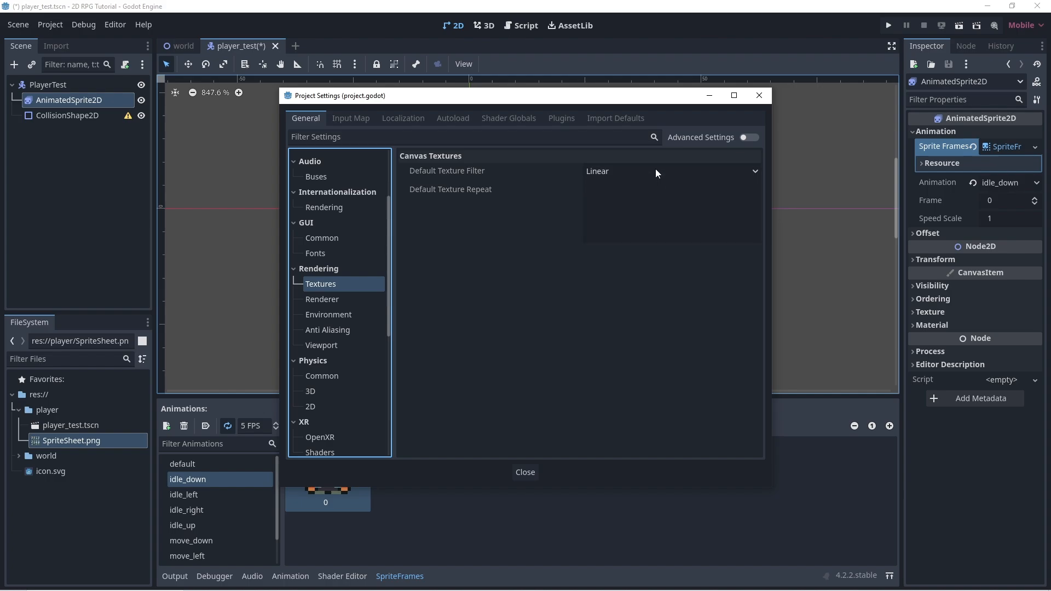
click(670, 171)
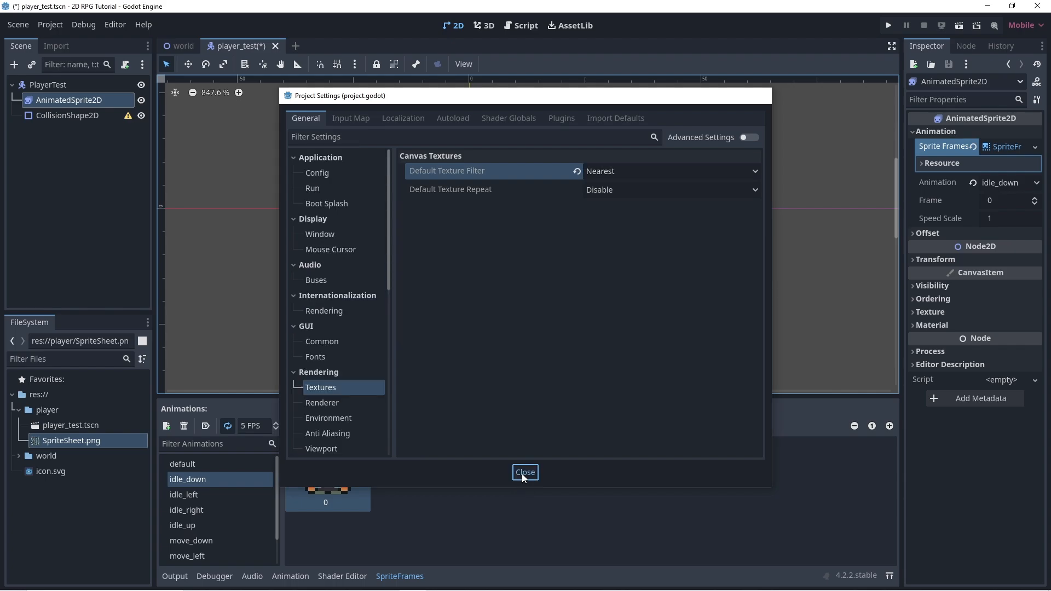
click(525, 472)
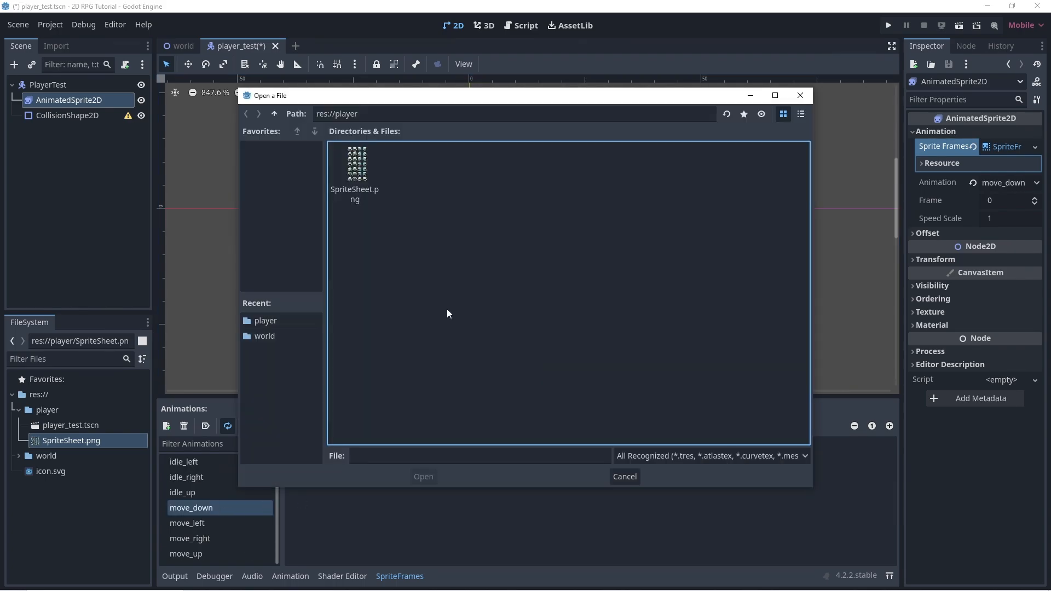
Step: Add four down-walking frames from the sprite sheet to move_down and preview it playing
double_click(354, 165)
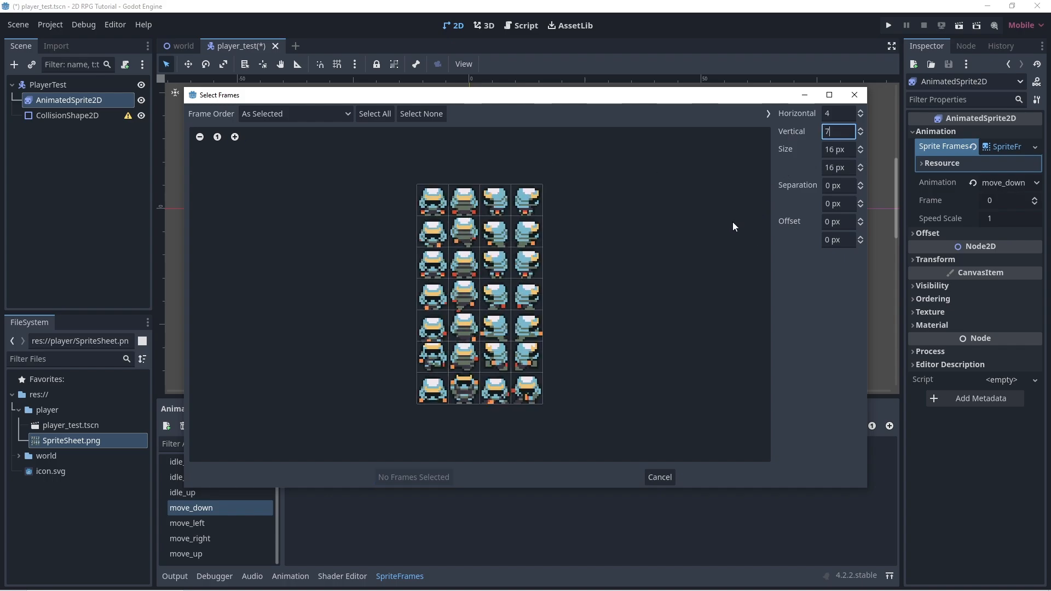
click(432, 199)
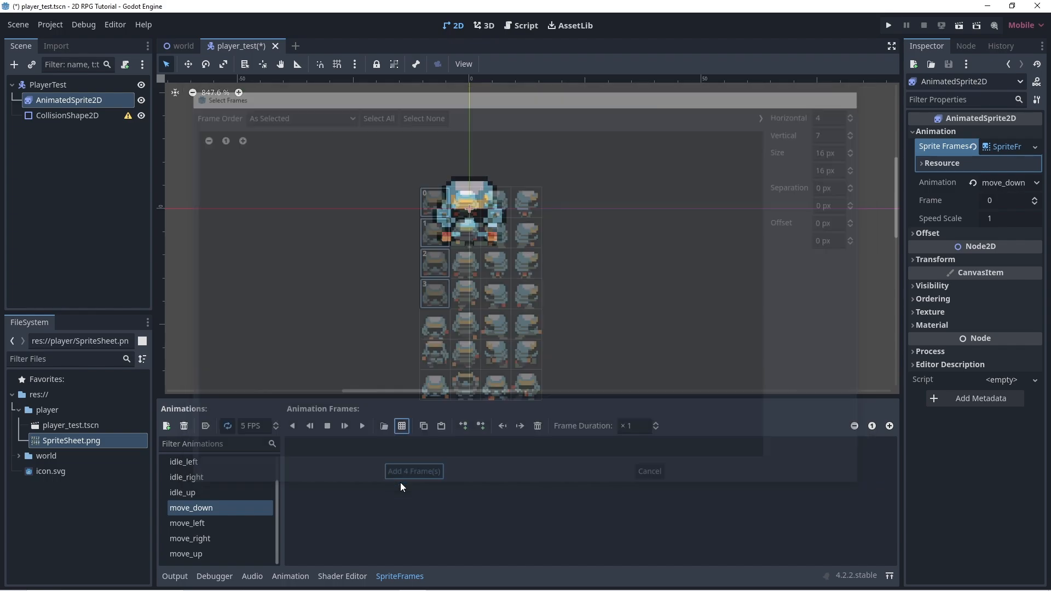
click(414, 471)
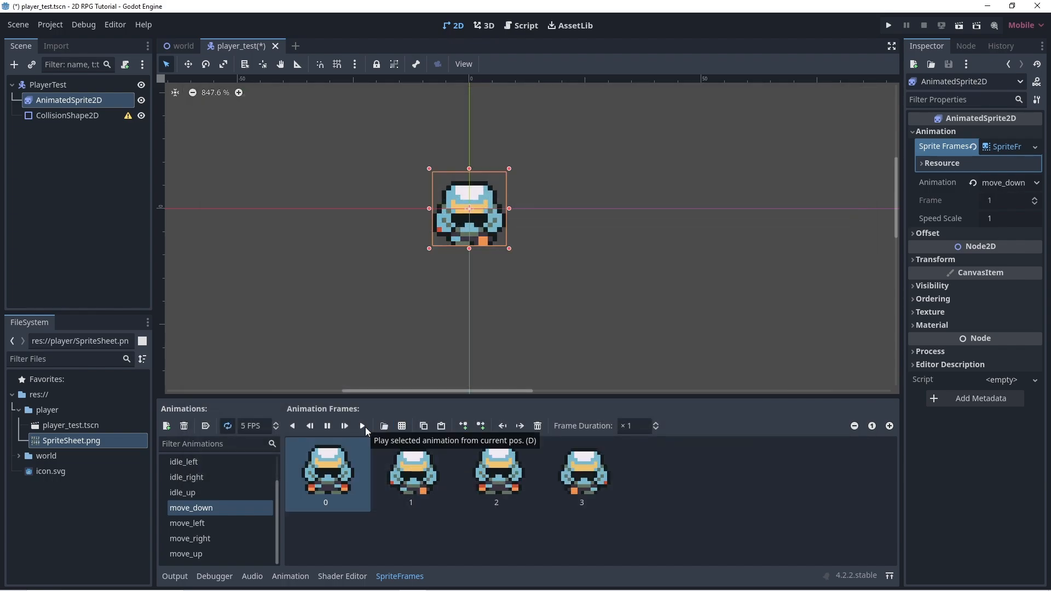
click(362, 426)
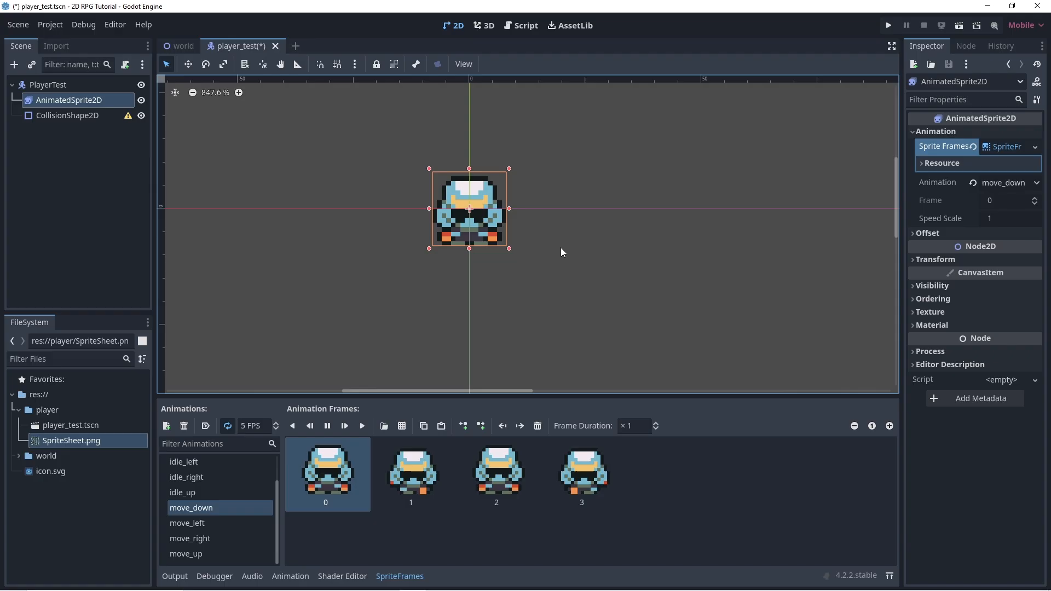
click(188, 480)
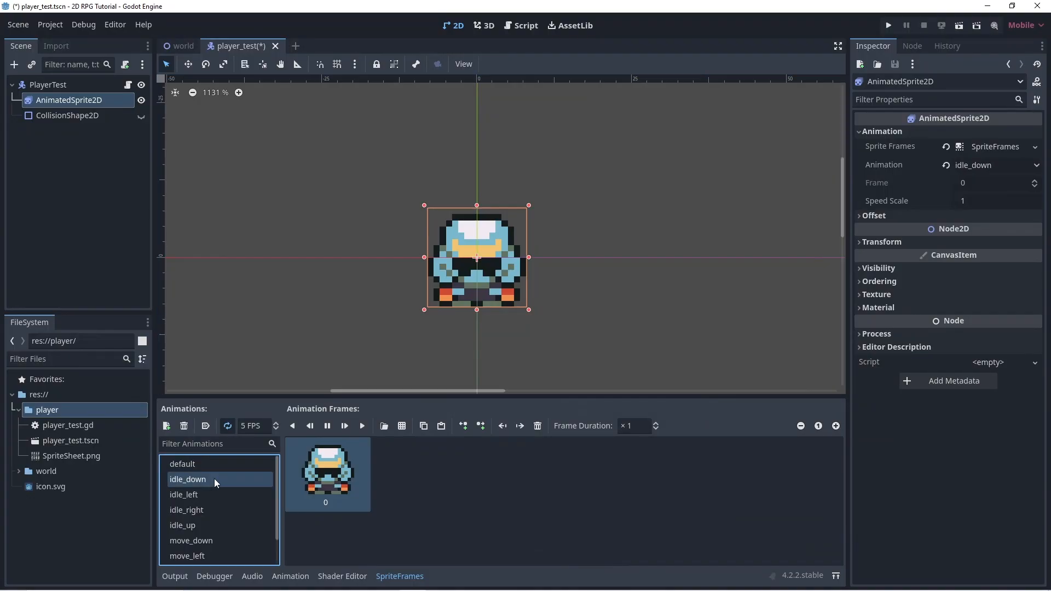
click(186, 476)
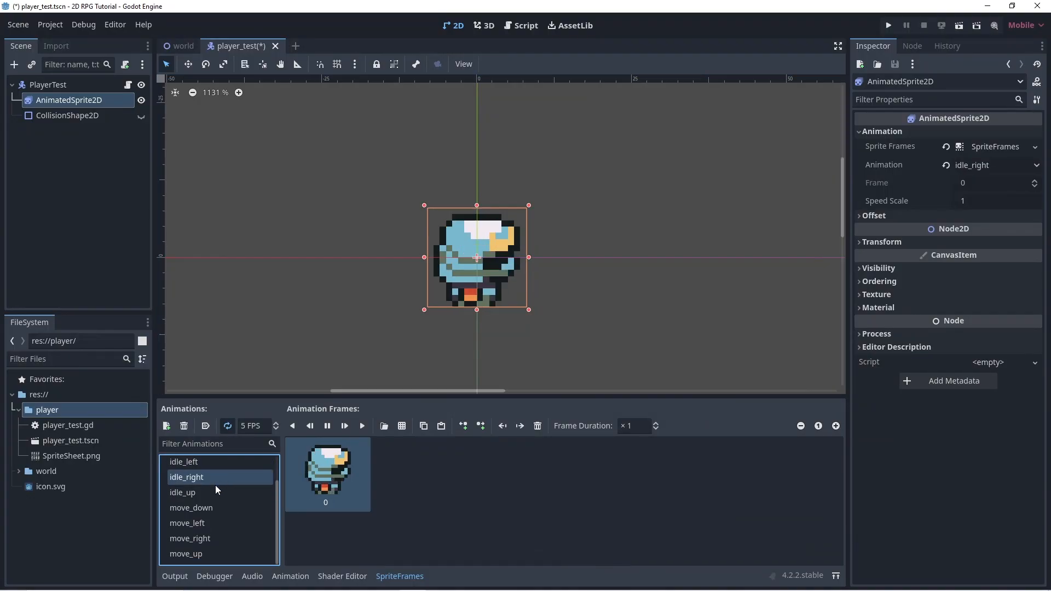
click(191, 507)
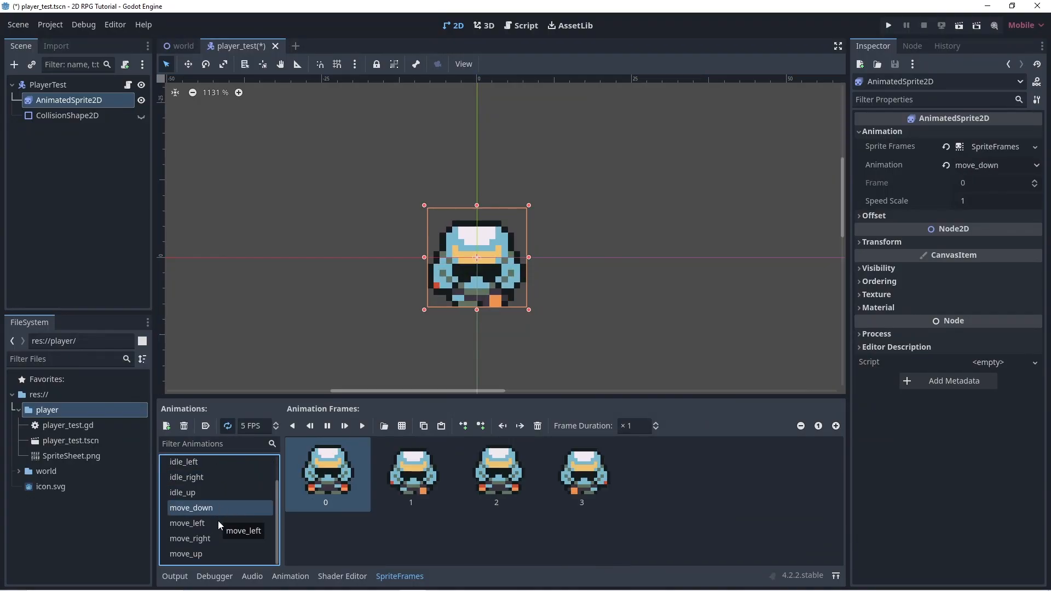
click(190, 539)
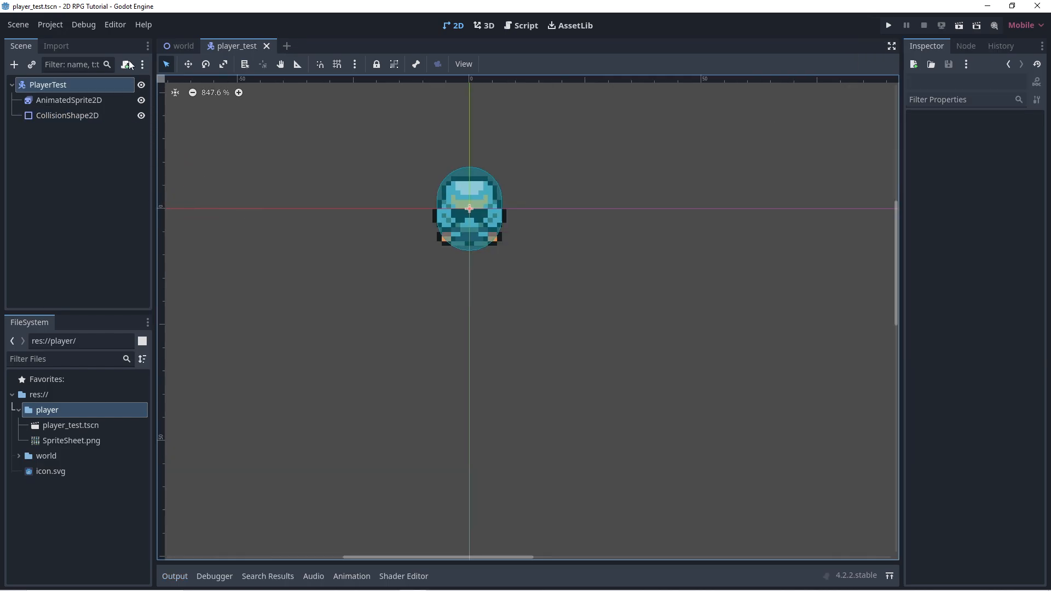
Step: Attach a new player_test.gd script using the CharacterBody2D Basic Movement template
click(125, 65)
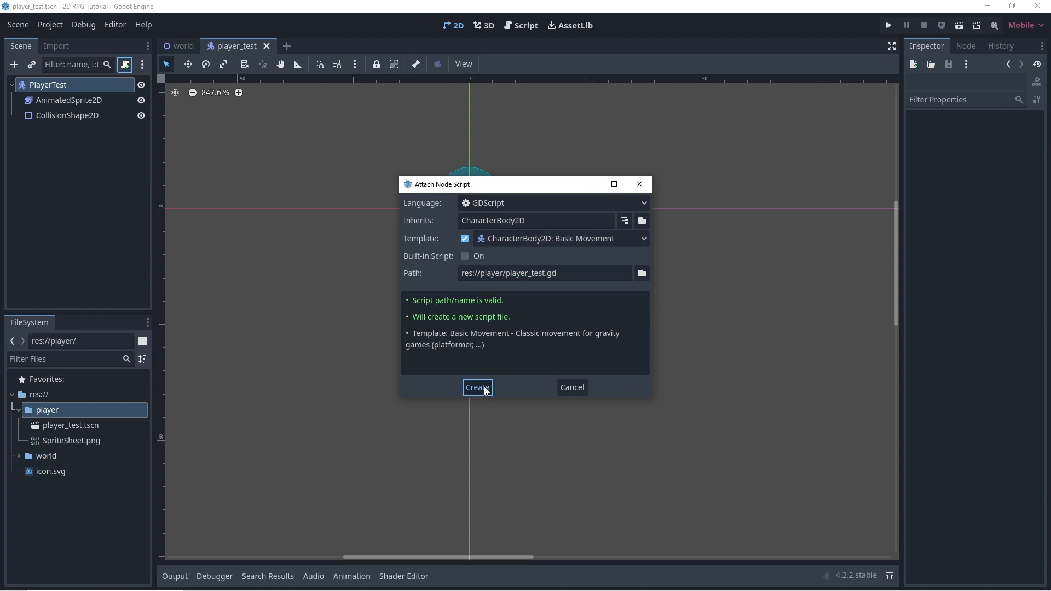
click(477, 388)
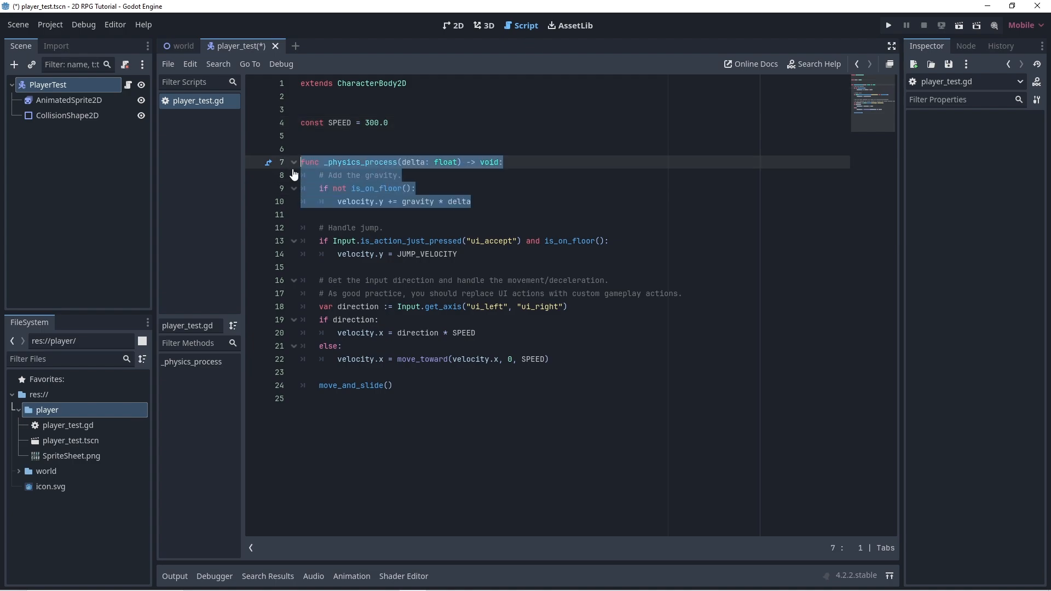
Step: Replace the gravity/jump code with exported SPEED and acceleration := 10.0 and an input vector from the move actions
key(Delete)
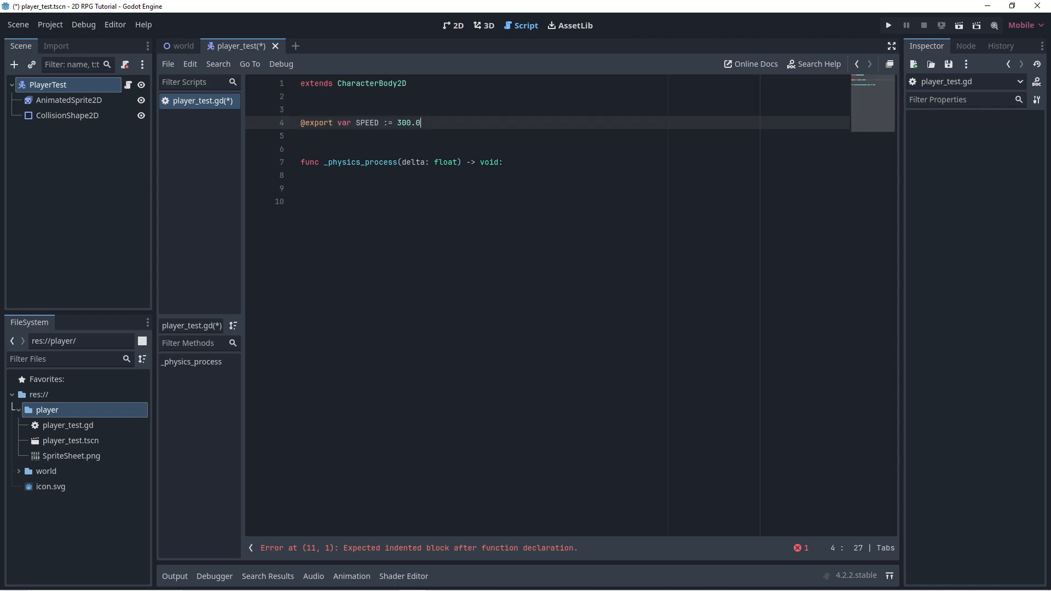
text(@export var acceleration := 10.0)
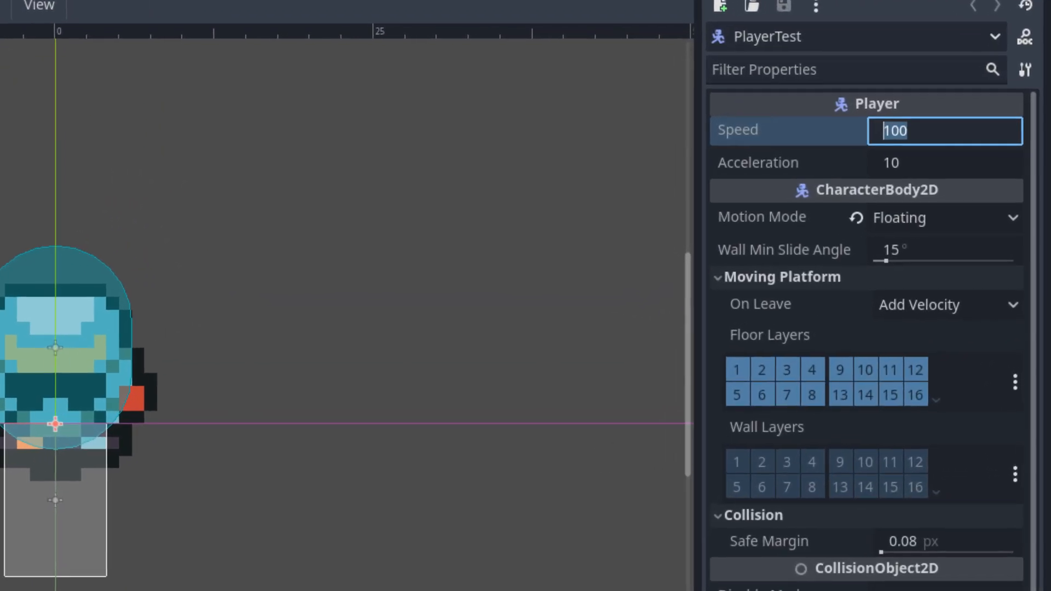
click(524, 25)
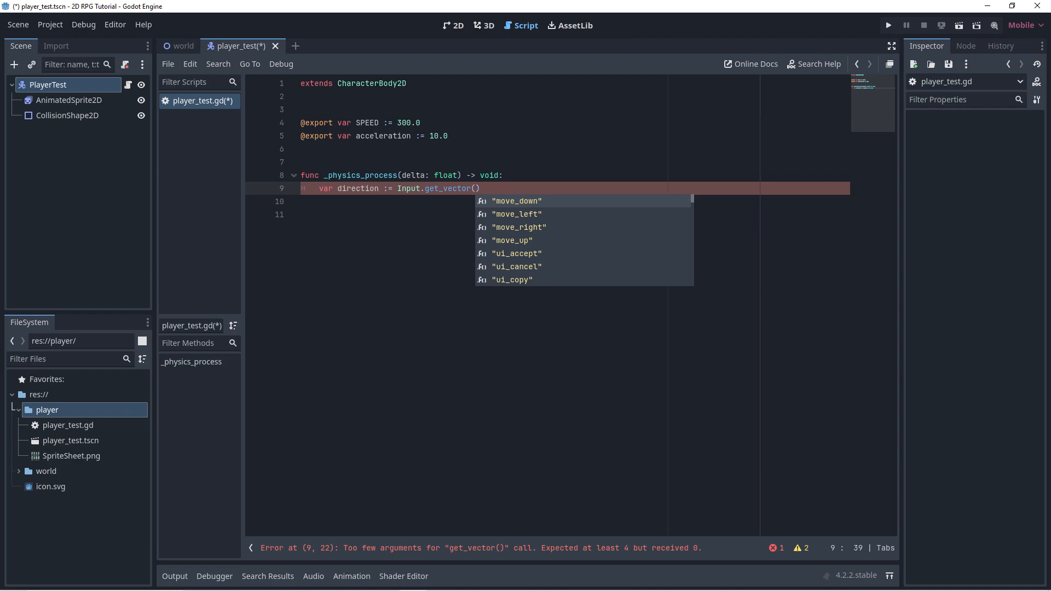
text("move_left", "move_right", "move_up", "move_down)
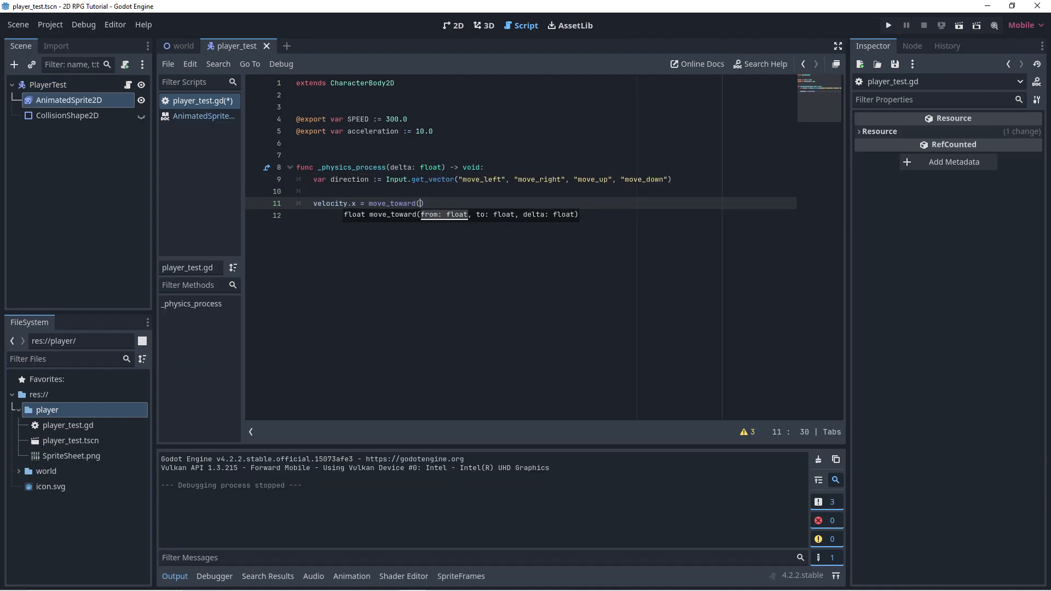
Step: Set velocity.x and velocity.y with move_toward(current, direction*SPEED, acceleration)
text(velocity.x,)
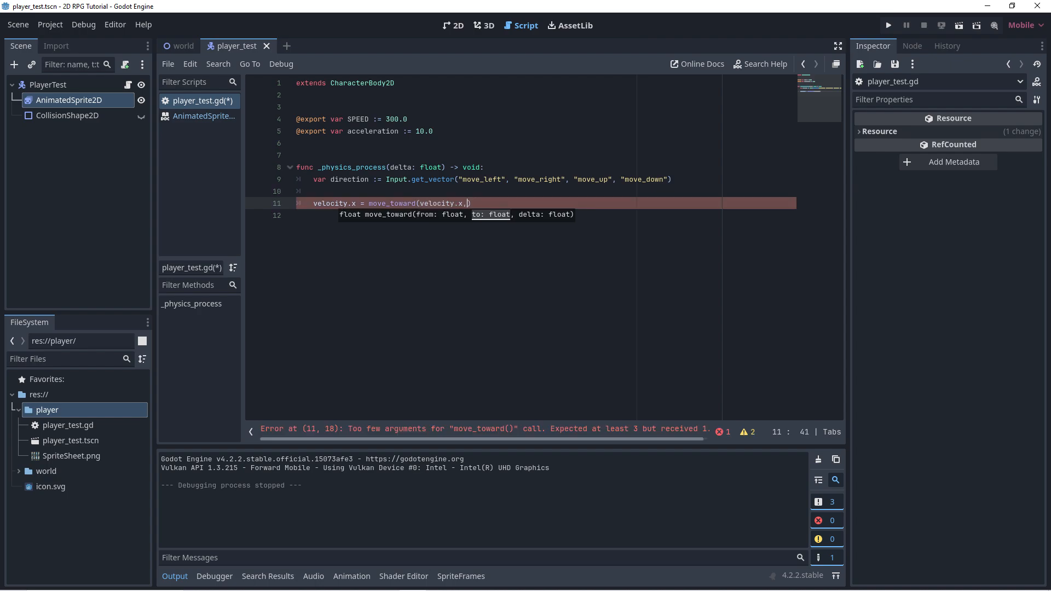
text(direction.x*SPEED))
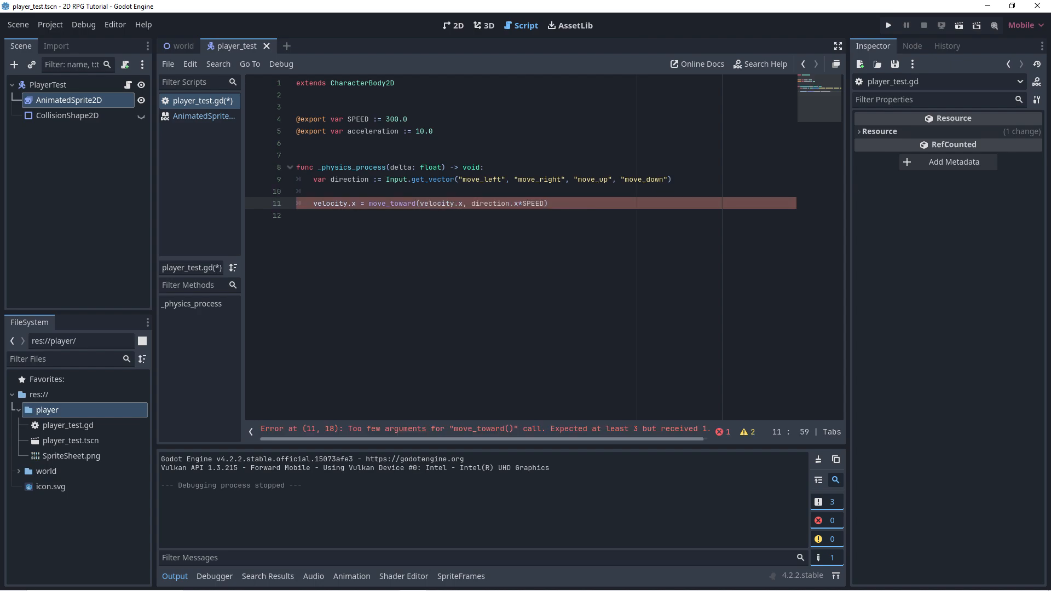
text(, acceleration)
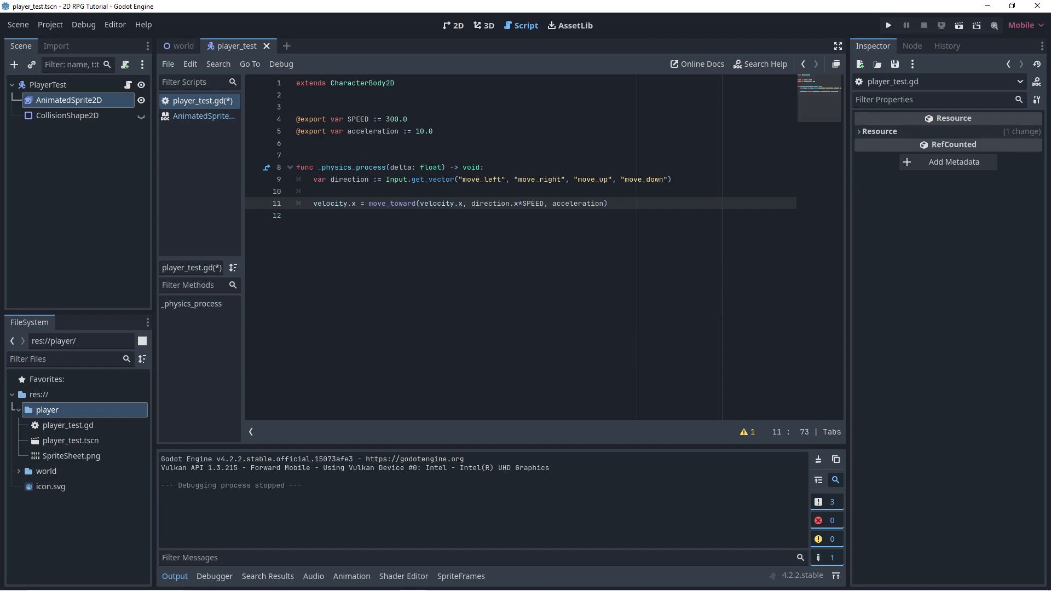
text(velocity.y = move_toward(velocity.y, direction.y*SPEED, acceleration))
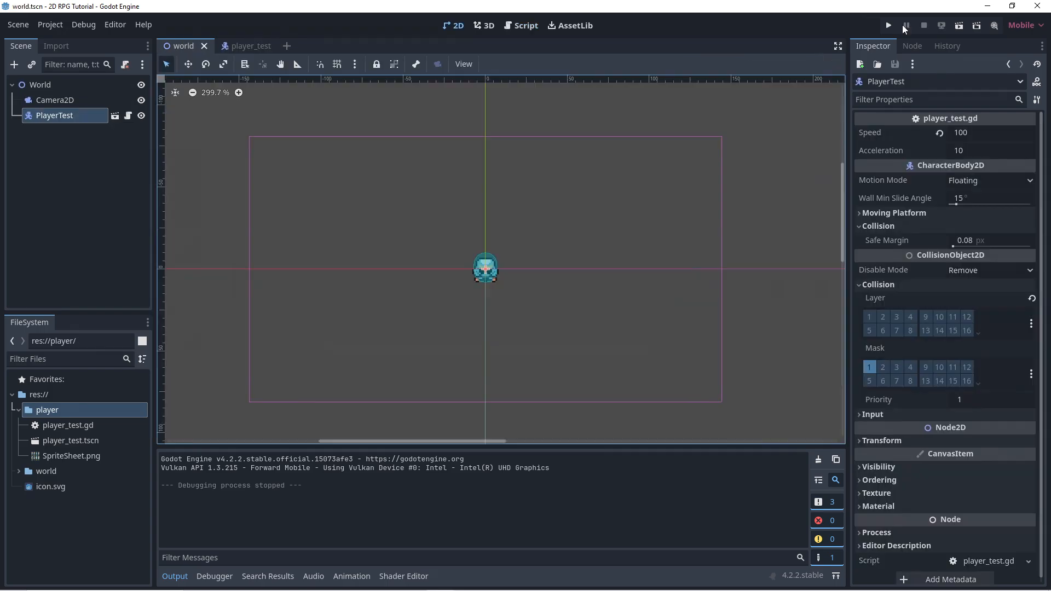
Step: Launch the world scene to test the player's accelerated WASD movement
click(888, 25)
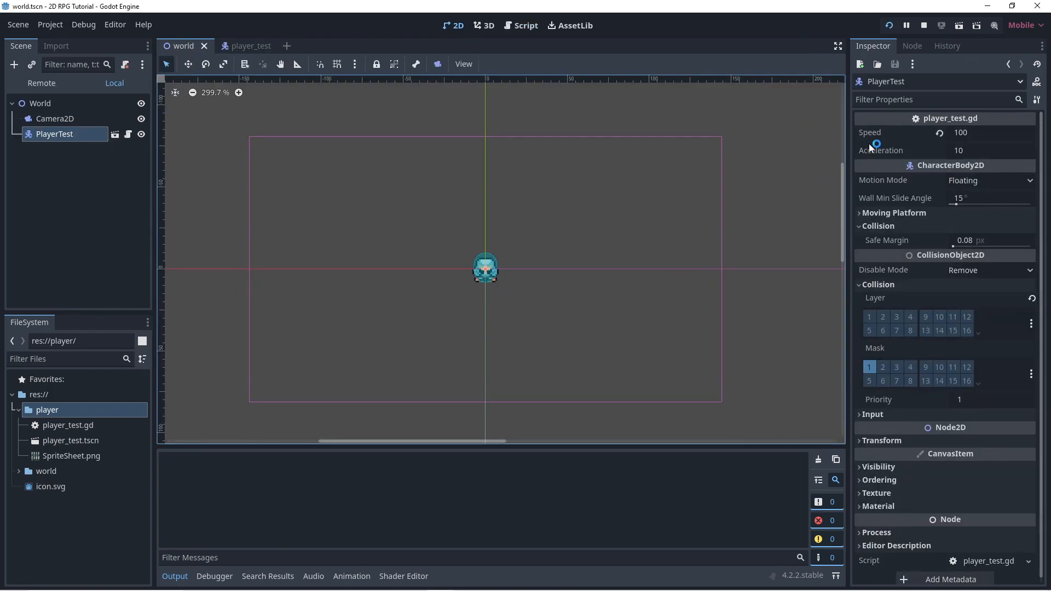
click(888, 25)
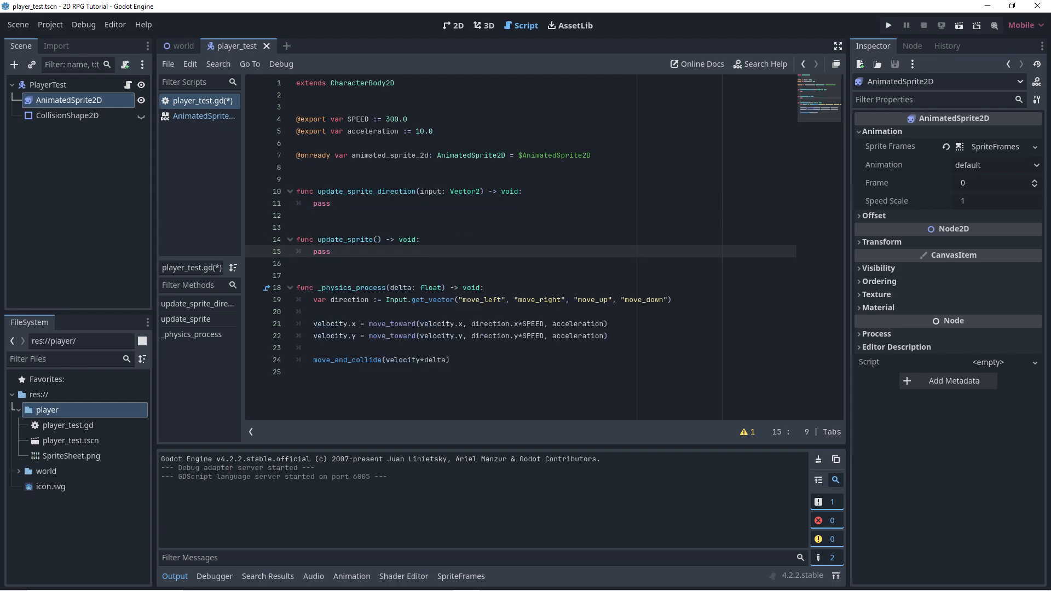
Step: Add animation_direction "down_" and animation_state vars, setting "move_" when velocity.length() > 0
text(var animation_direction: String = "down_")
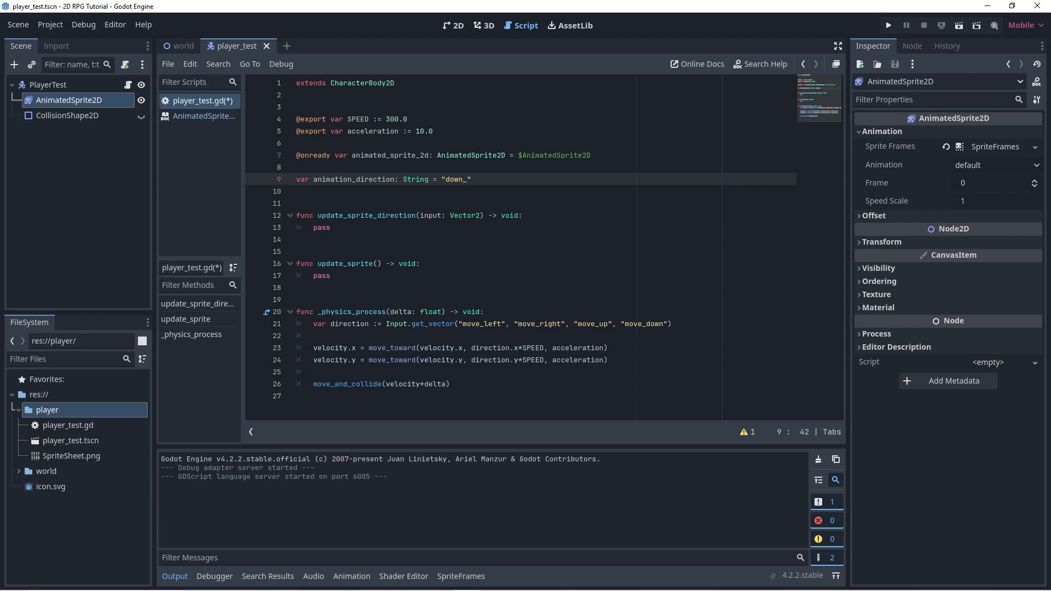
text(var animation_state: String = "")
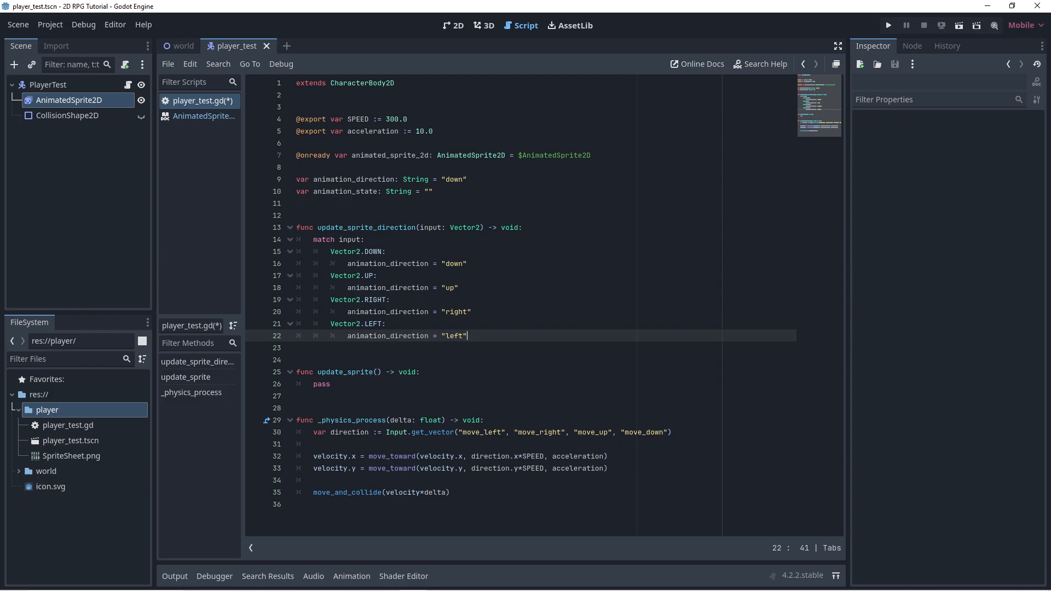
text(if velocity.length() > 0:)
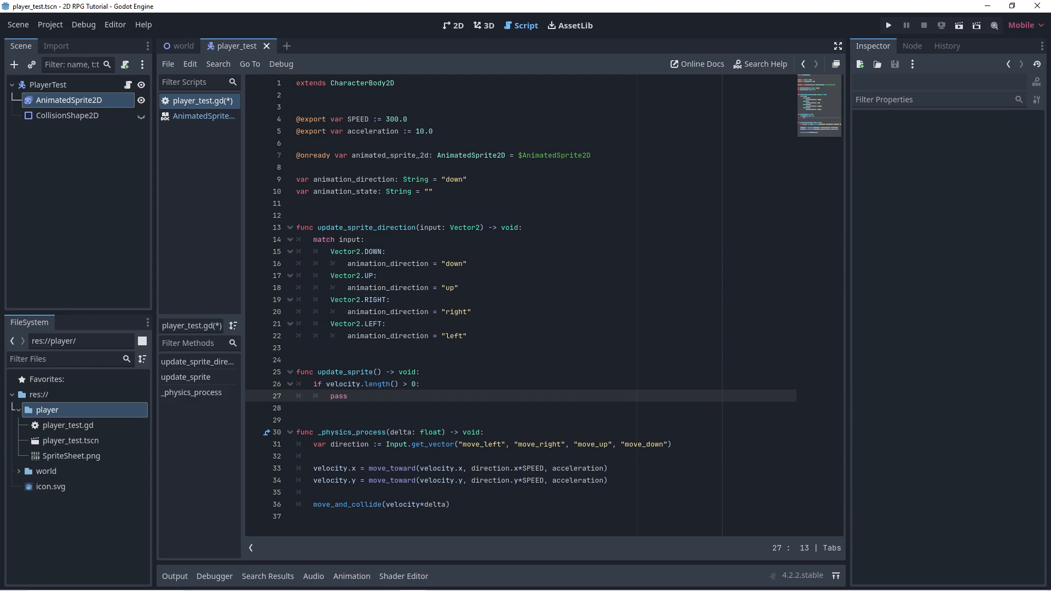
text(animation_state = "move_")
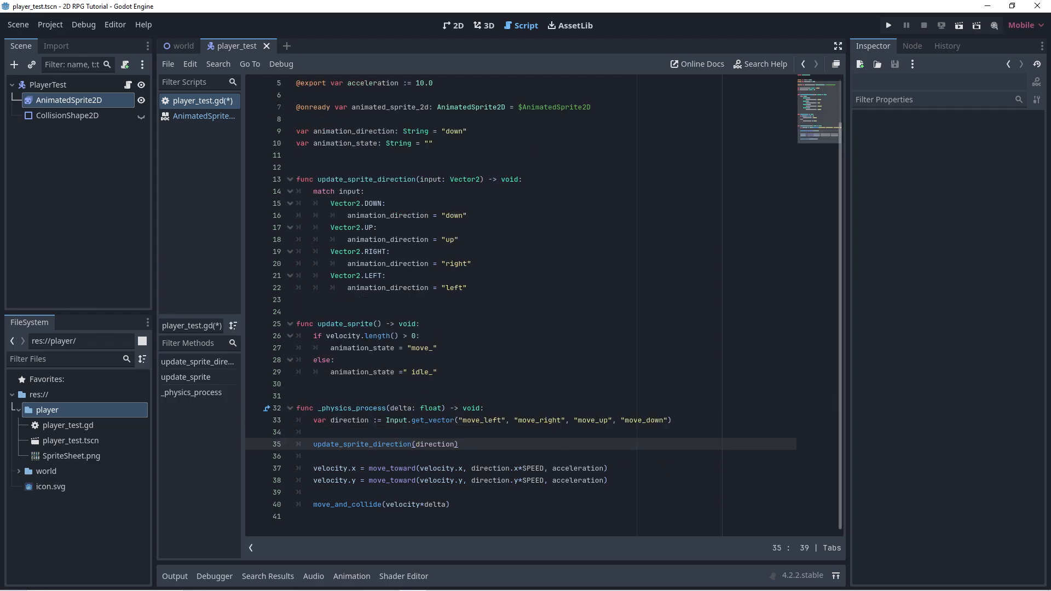
Step: Call update_sprite() and play animation_state + animation_direction on the AnimatedSprite2D, then run the game
text(update_sprite())
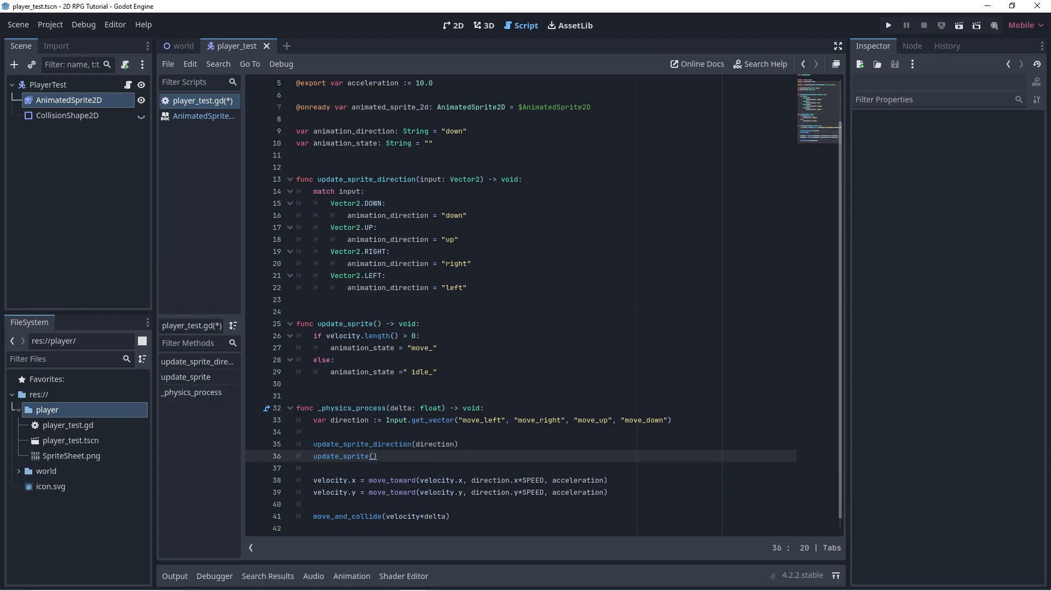
text(animated_sprite_2d.play(animation_state+animation_direction))
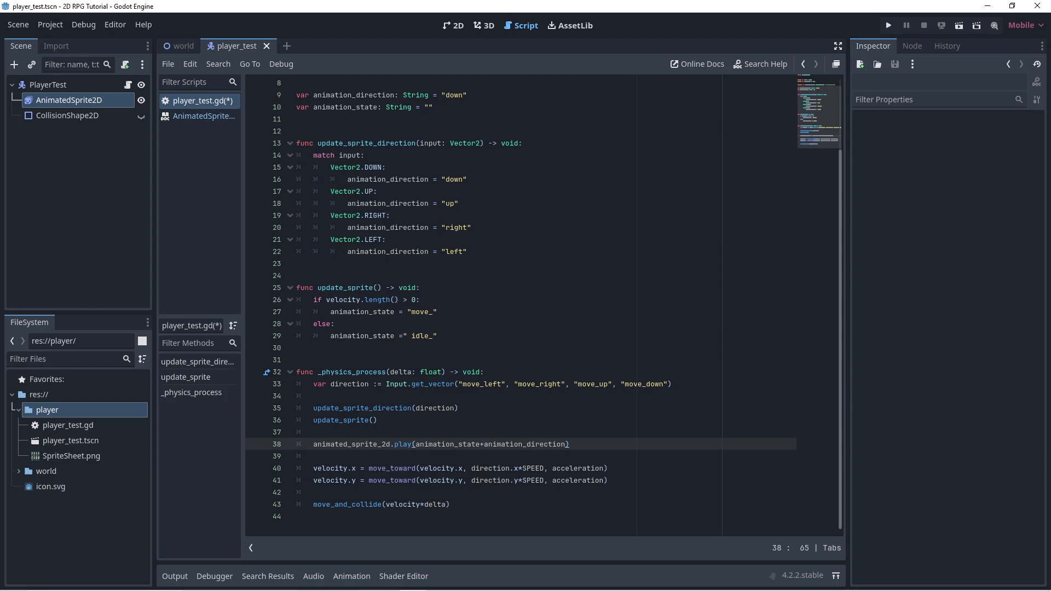
click(886, 25)
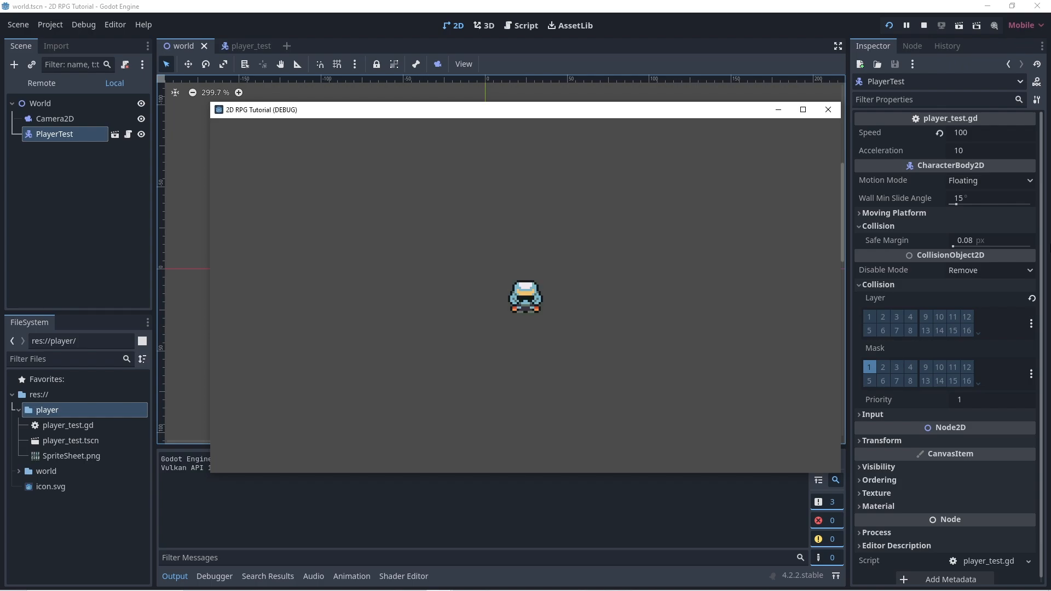